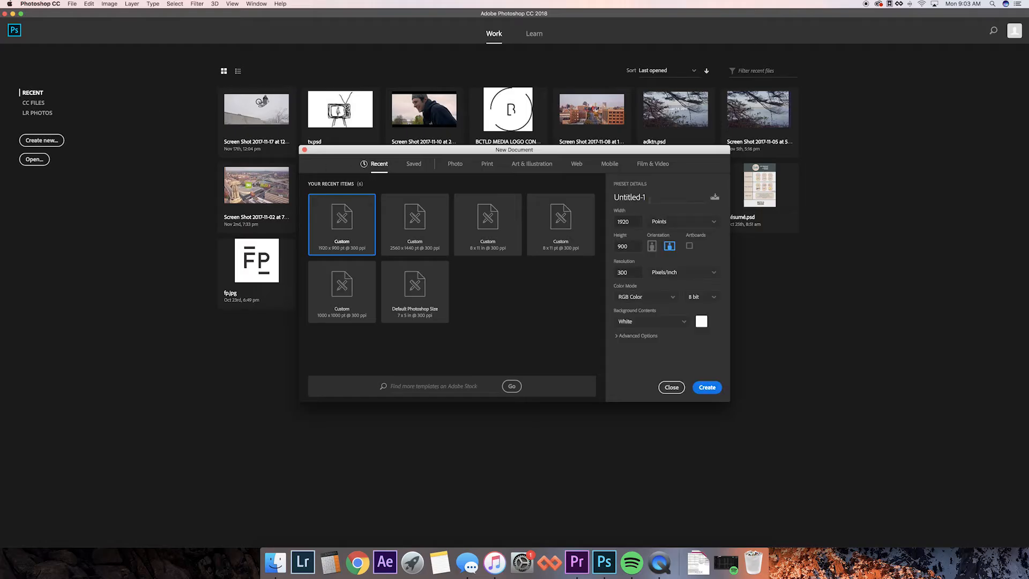
Step: Create a 1920×1080 document named BCTLD MEDIA ANIMATION from the New Document dialog
type("BCTLD MEDIA ANIMATION")
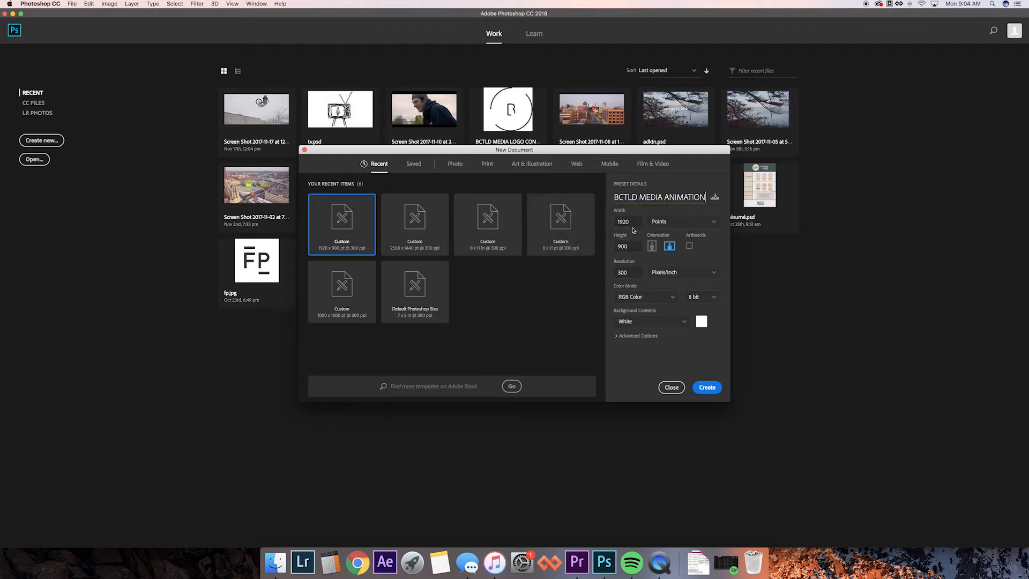
left_click(625, 247)
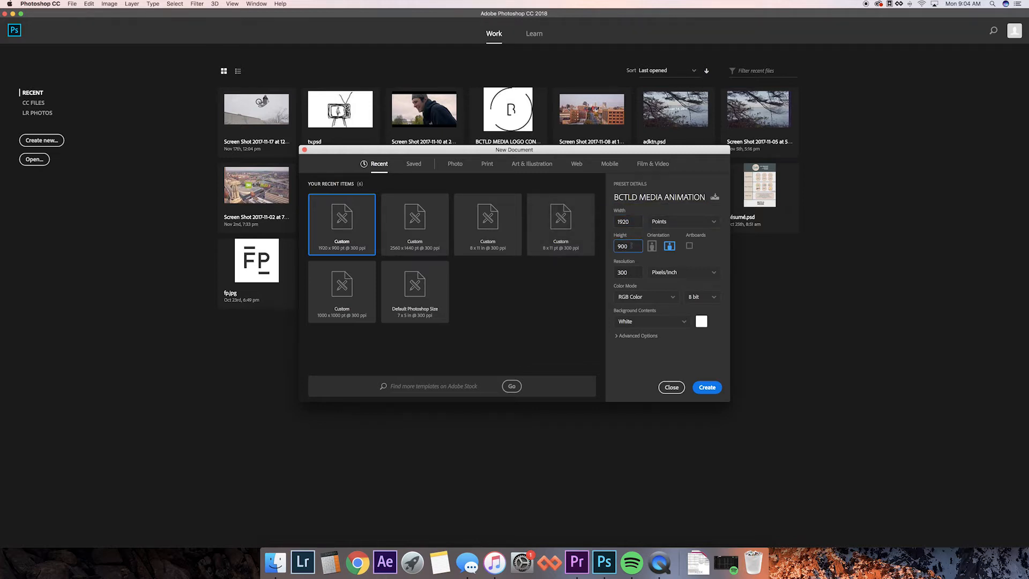
type("1080")
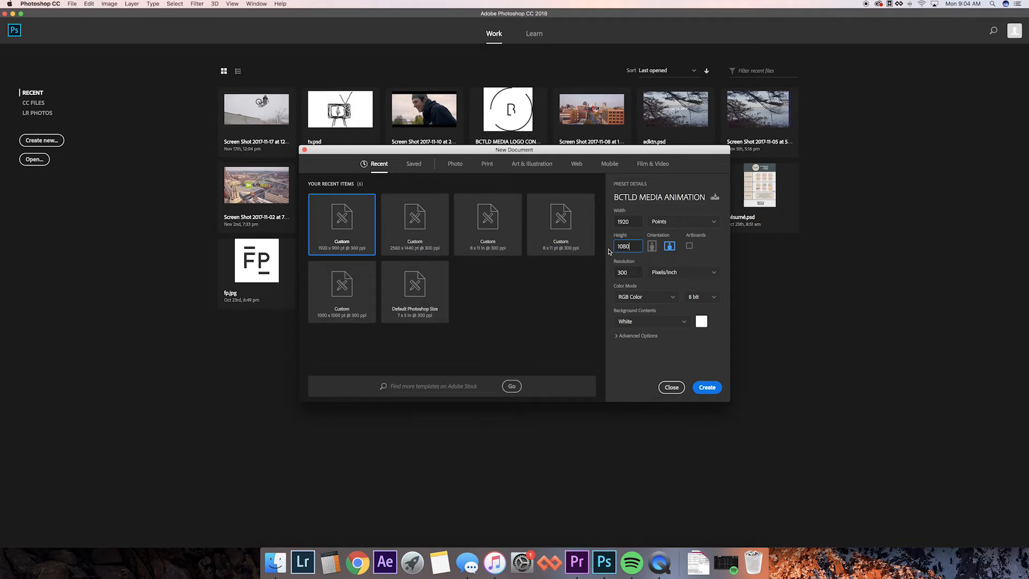
left_click(707, 388)
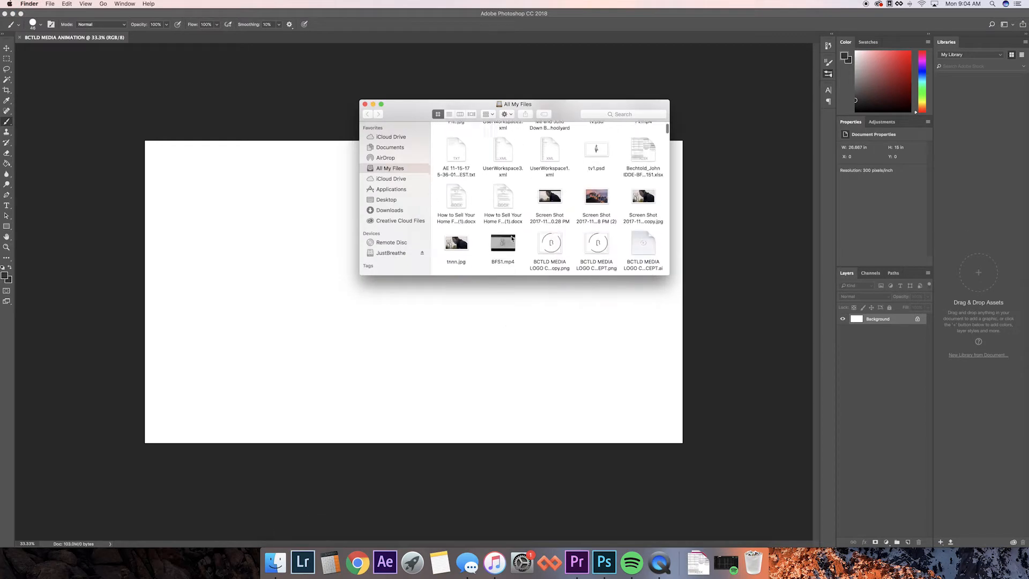
Step: Place the BCTLD MEDIA LOGO CONCEPT image onto the canvas as a new layer
left_click(550, 245)
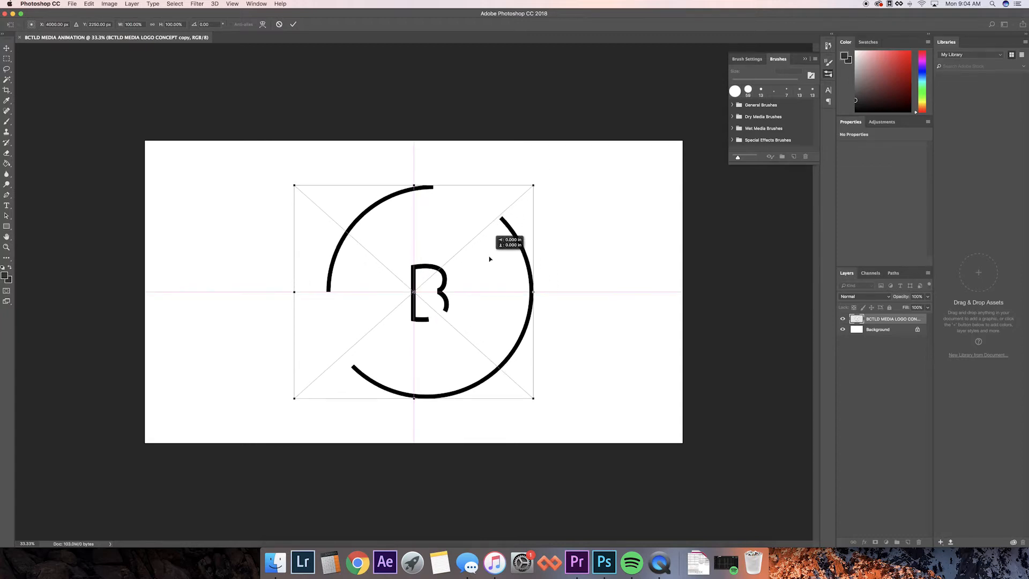
mouse_move(725, 261)
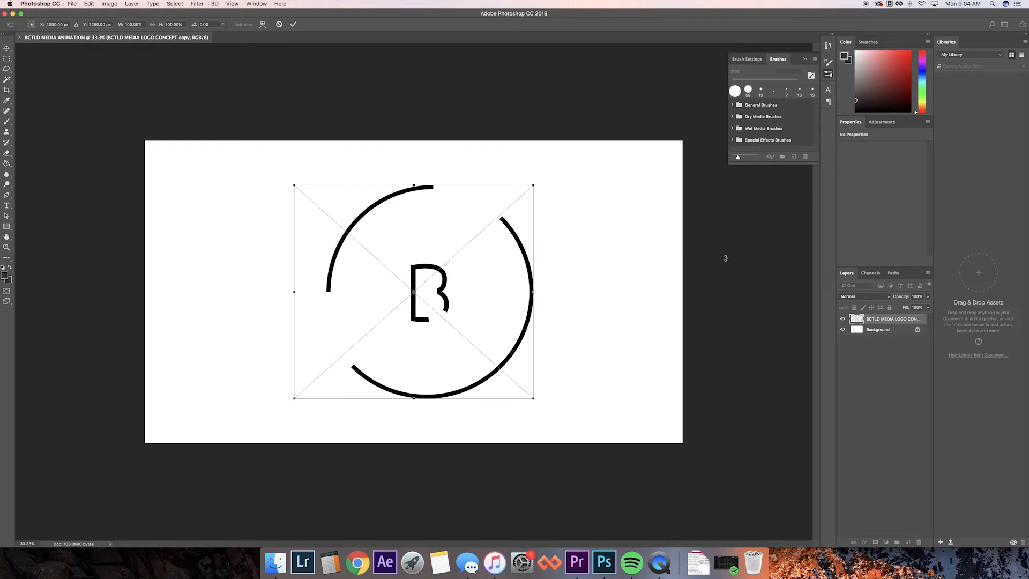
mouse_move(718, 240)
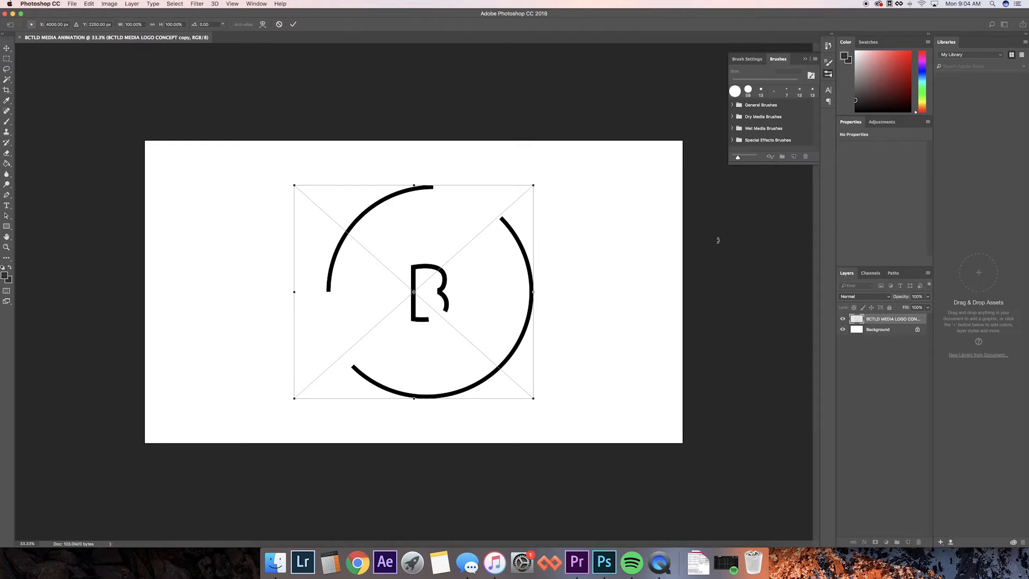
mouse_move(630, 155)
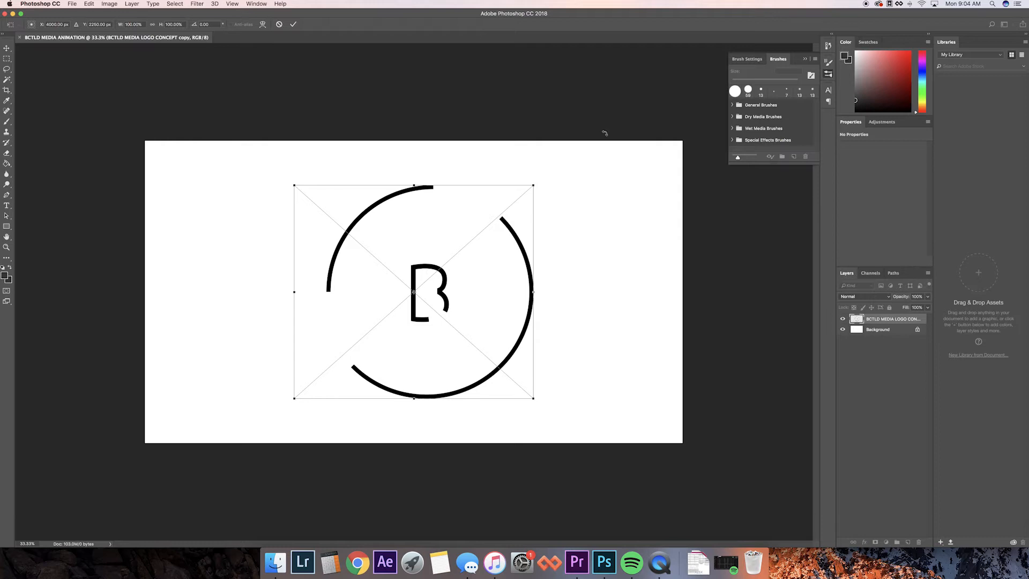
mouse_move(573, 114)
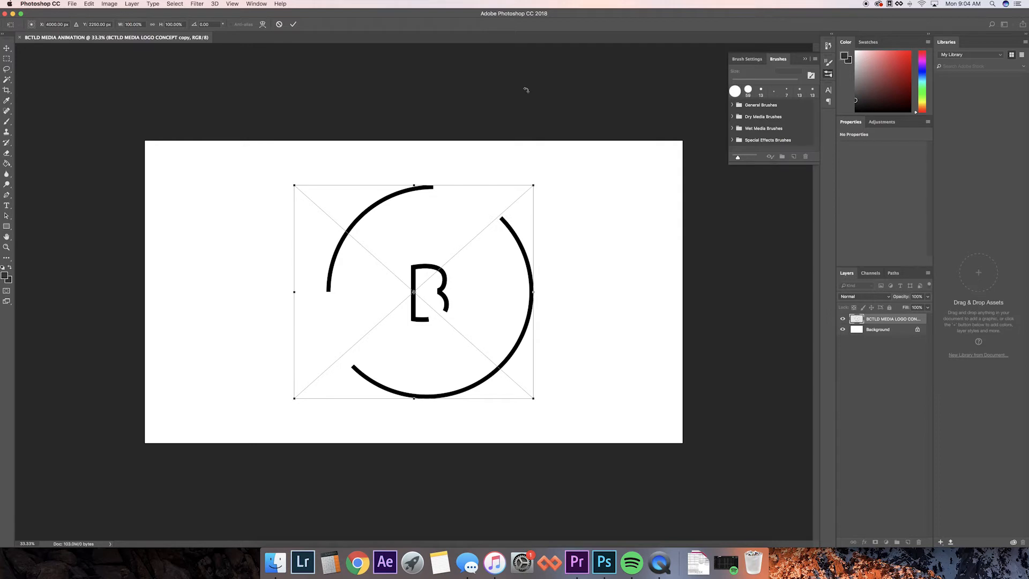
mouse_move(431, 57)
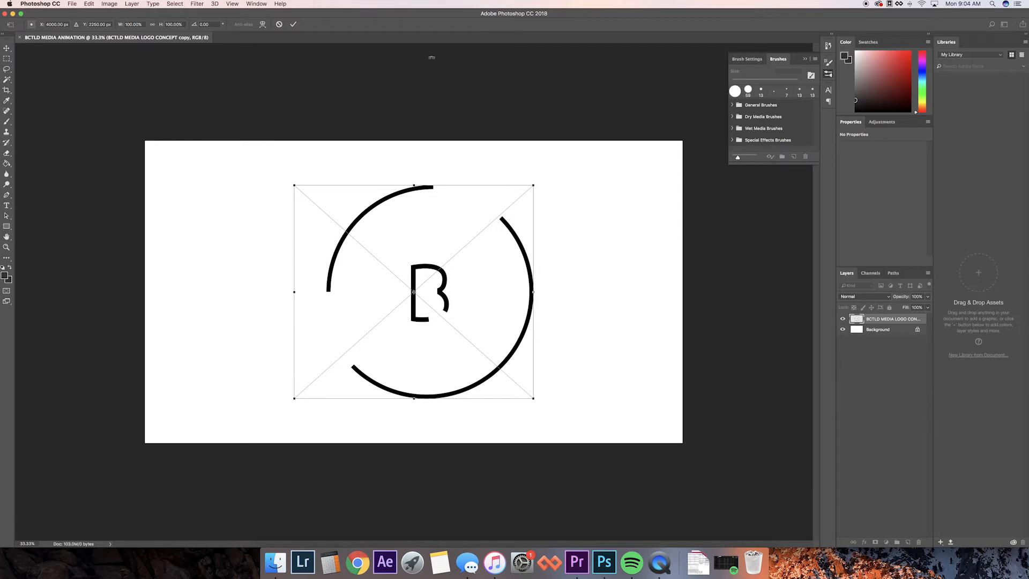
mouse_move(390, 50)
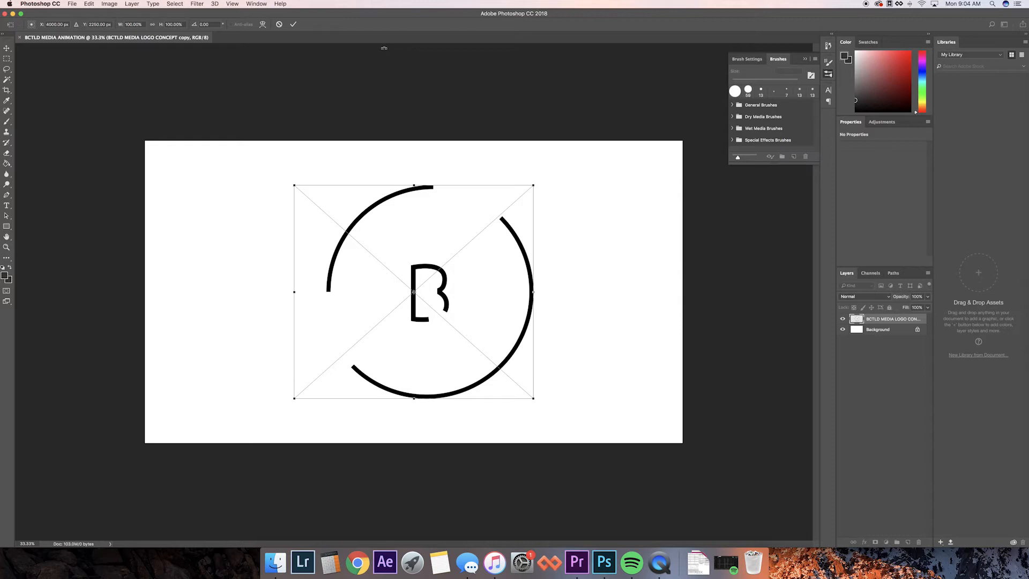
mouse_move(375, 46)
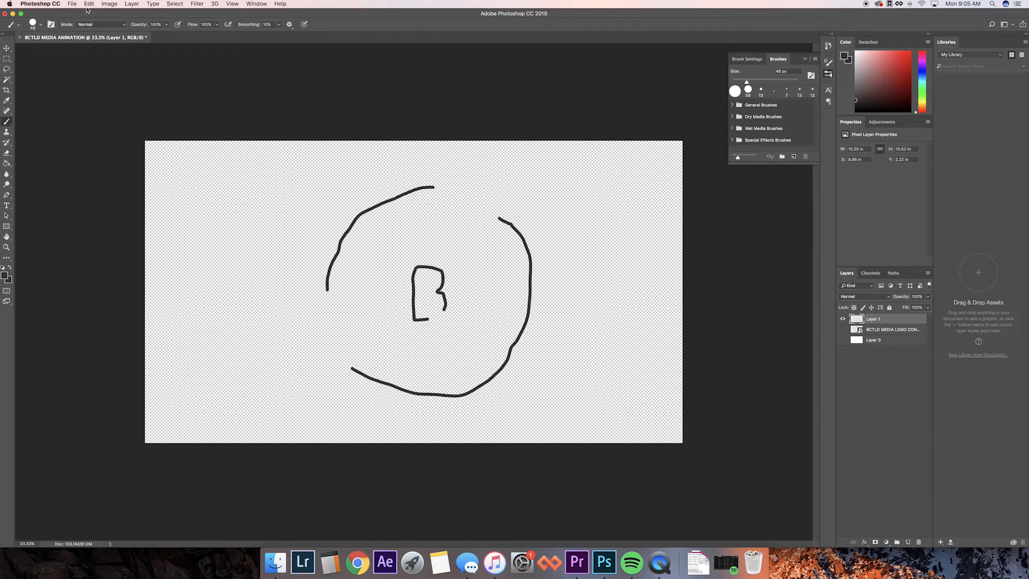
Step: Save the drawing to the Desktop in PNG format as BCTLD MEDIA ANIMATION.png
left_click(76, 4)
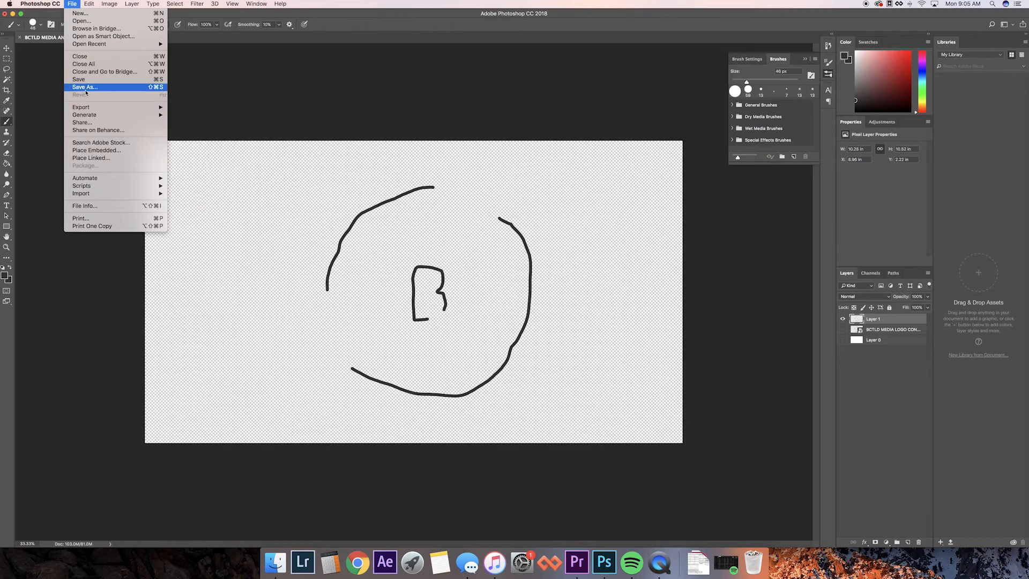
left_click(84, 87)
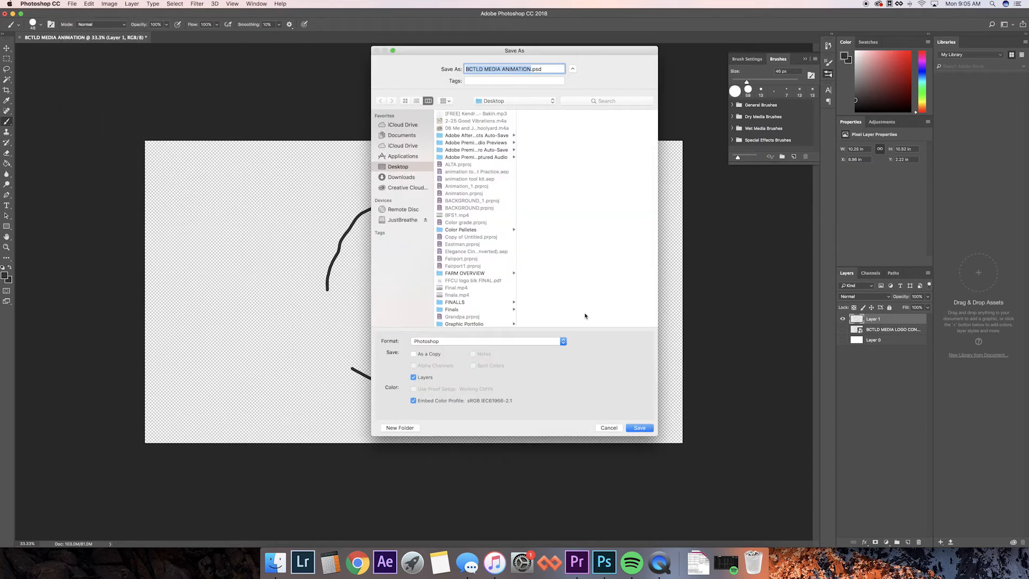
left_click(486, 341)
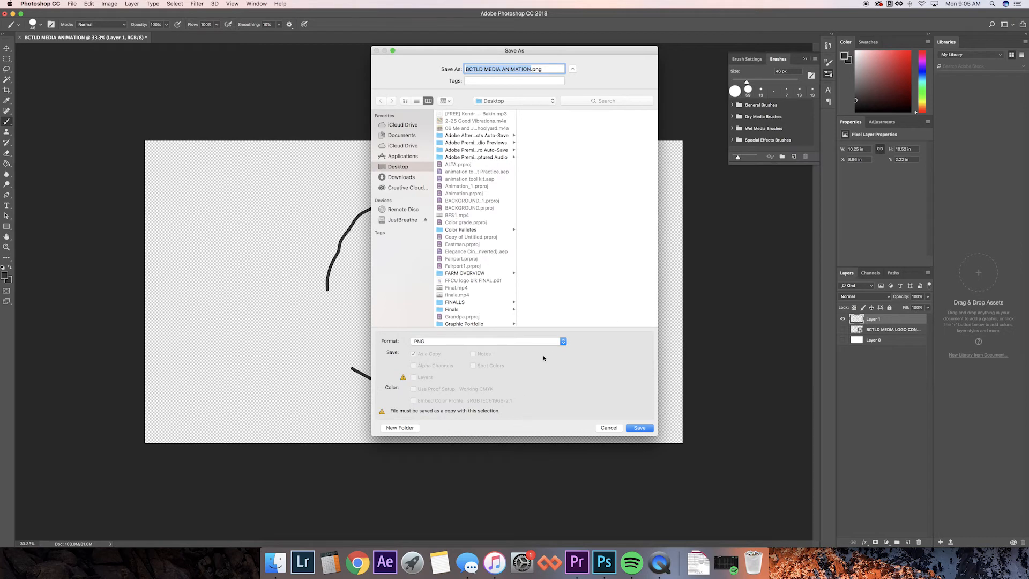
left_click(638, 427)
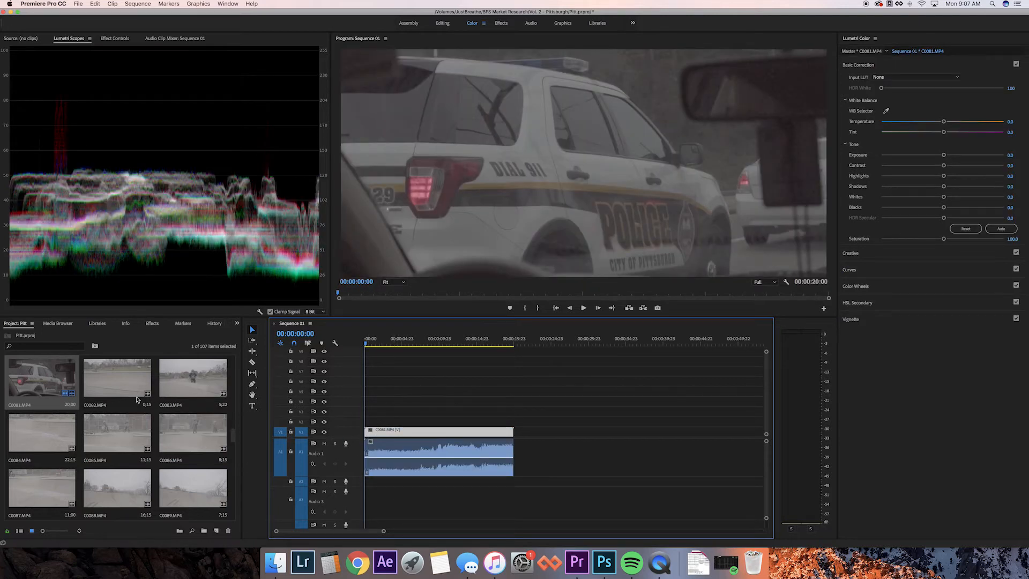
Step: Stack the logo PNG frames on tracks V2–V6 above the police-car clip and adjust the selection
scroll("down", 3)
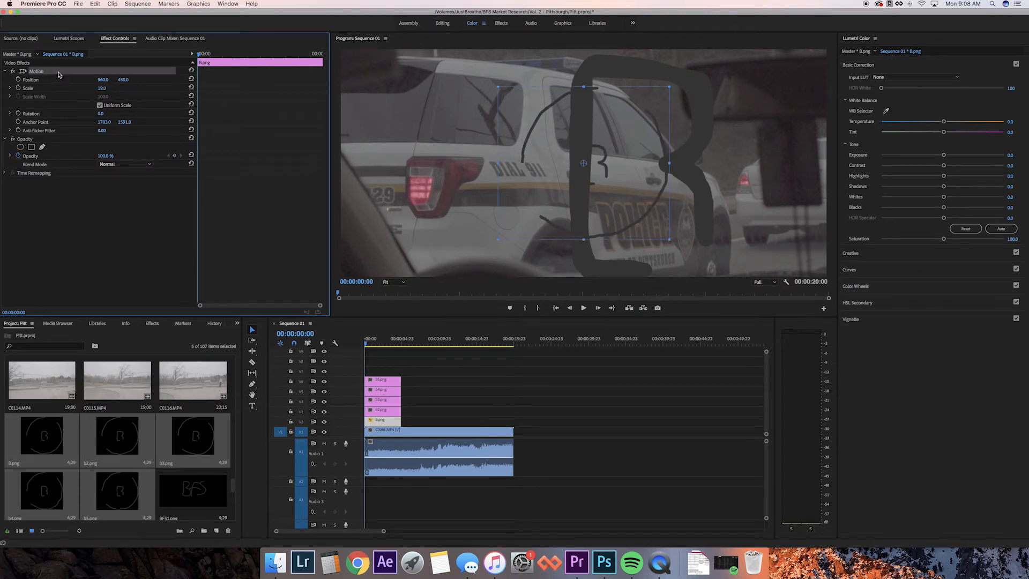
left_click(381, 379)
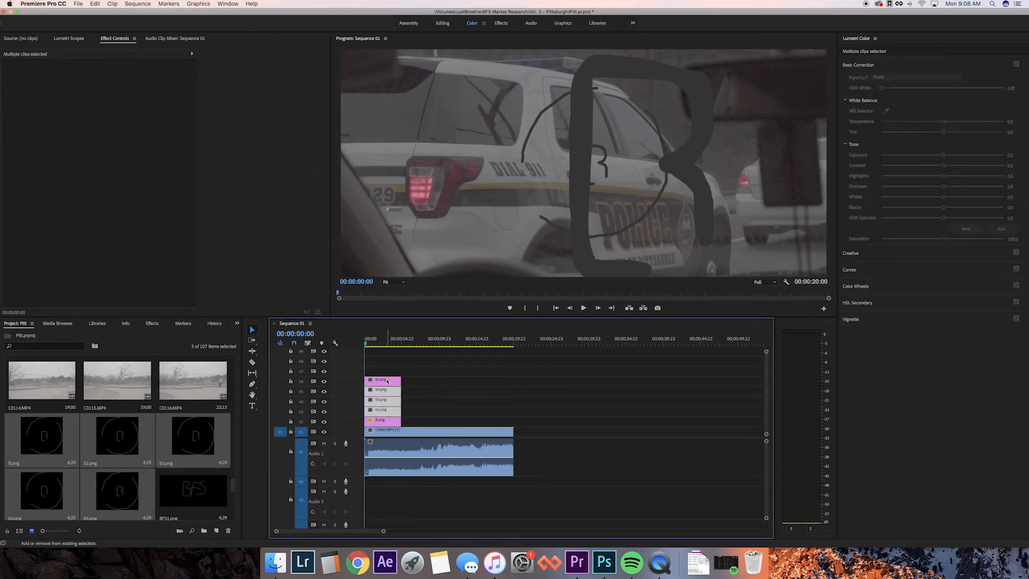
left_click(433, 396)
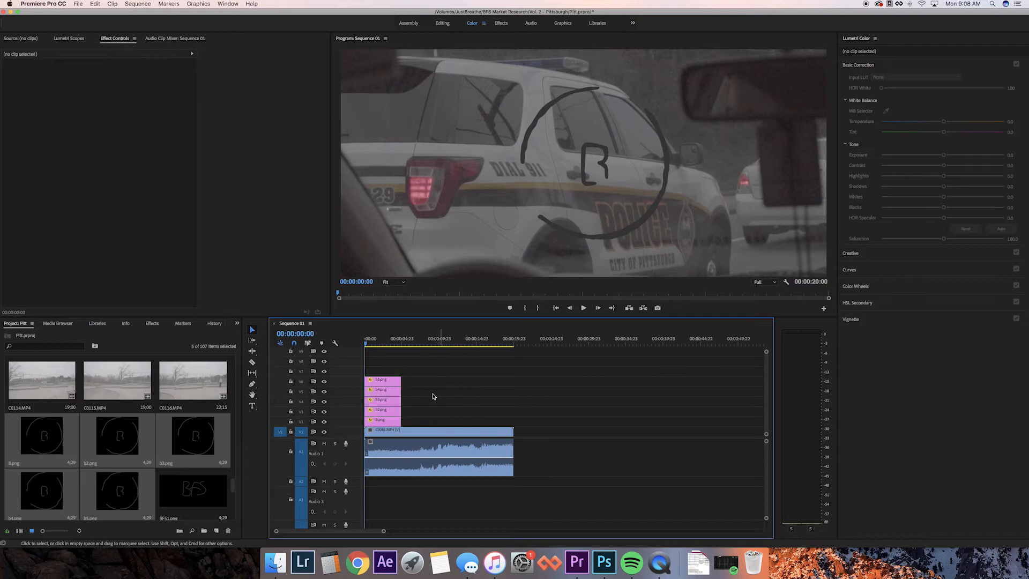
left_click(437, 431)
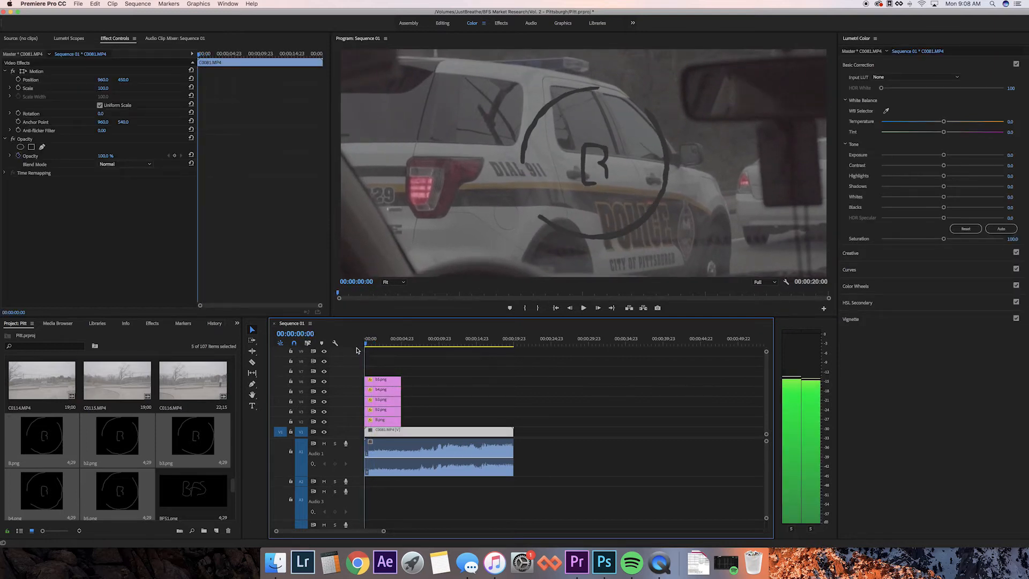
left_click(376, 344)
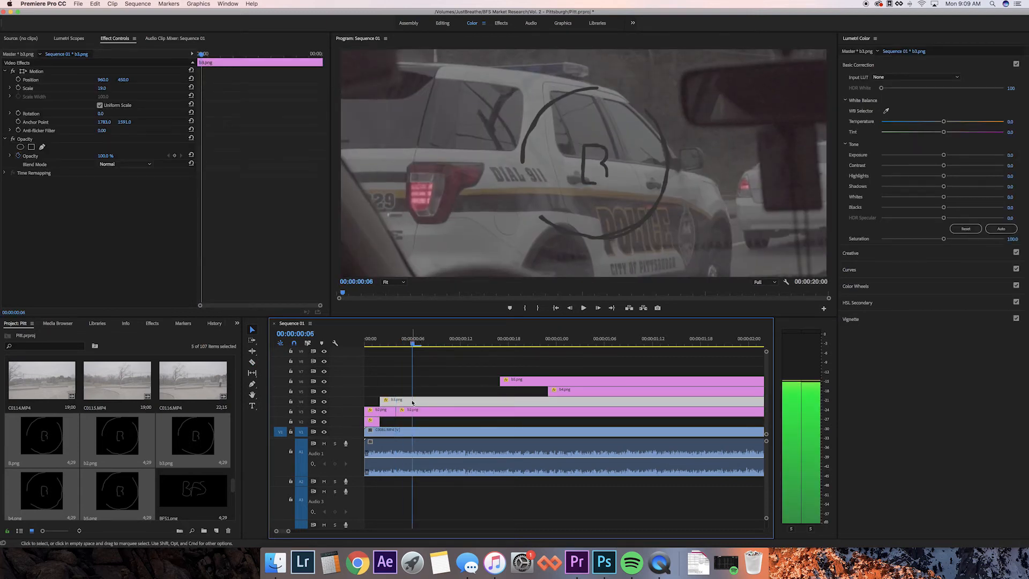
Step: Trim the b2.png frame and offset it in the staircase across the tracks
left_click(410, 409)
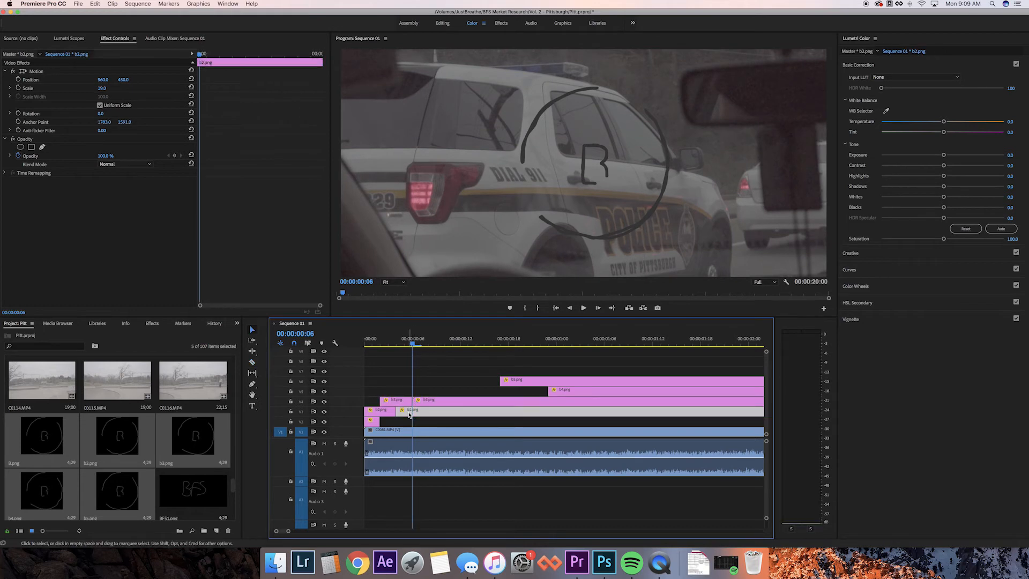
left_click(421, 351)
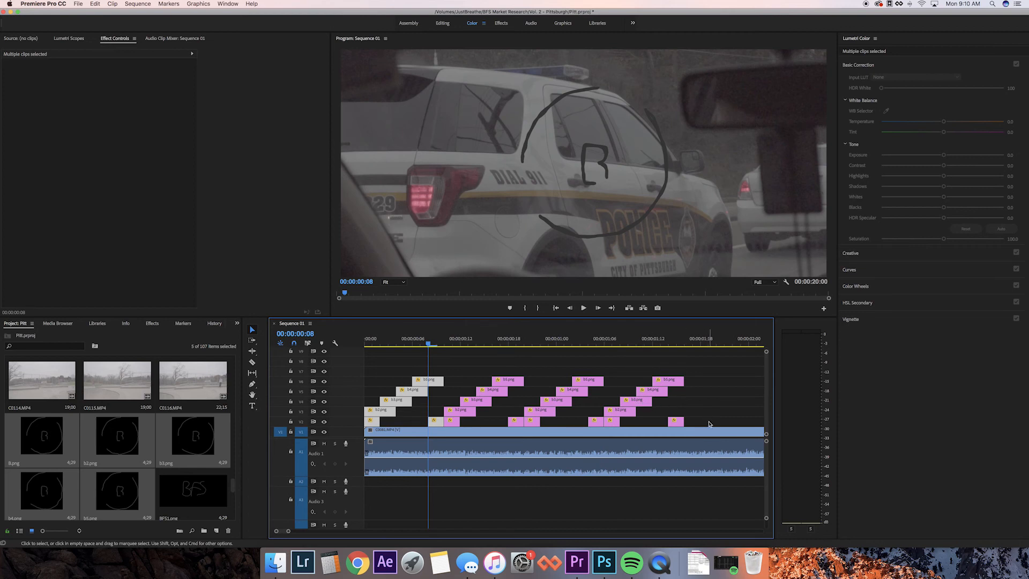
Step: Paste more copies of the staircase pattern to fill about the first five seconds
left_click(583, 308)
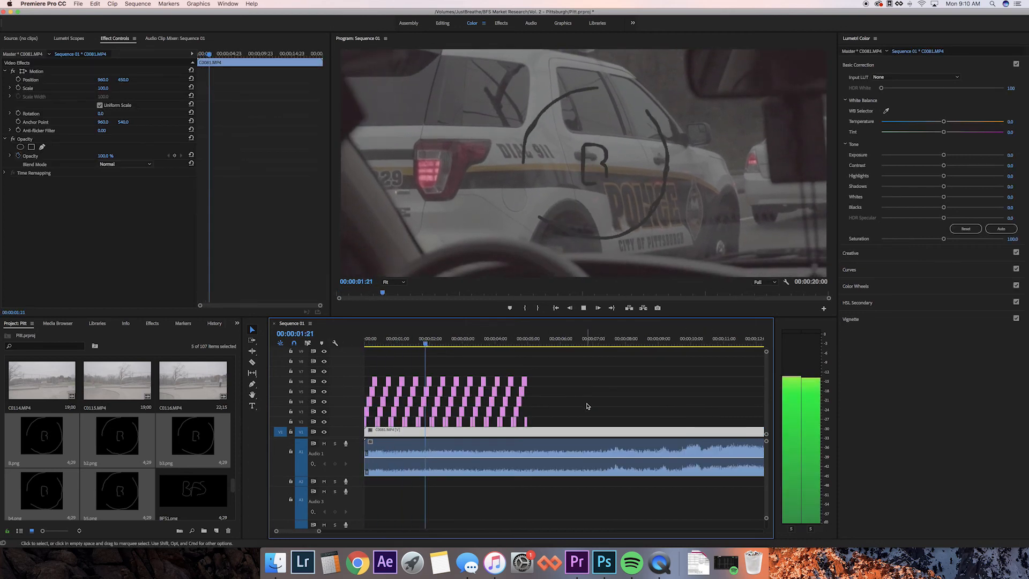
left_click(519, 341)
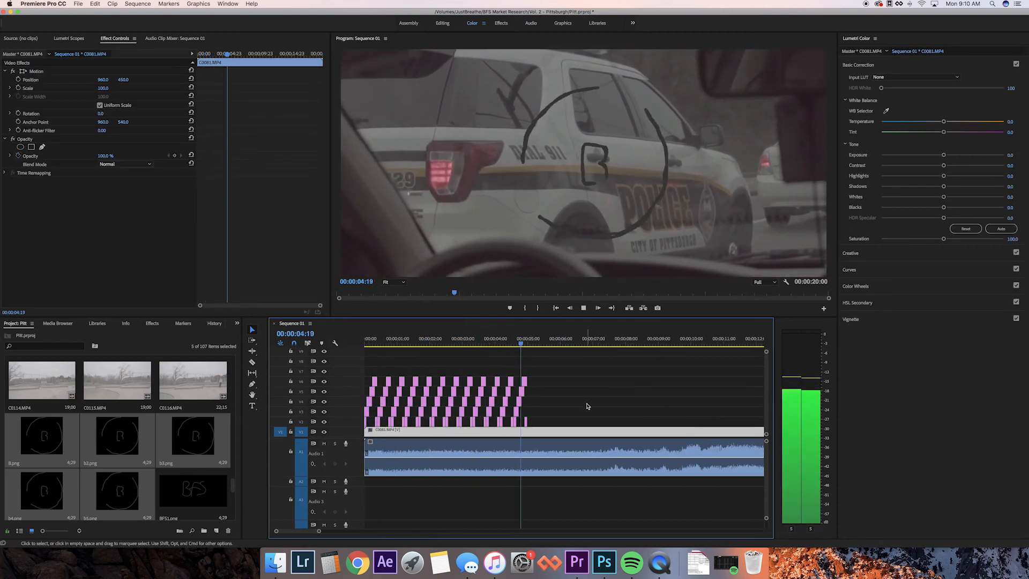
left_click(553, 342)
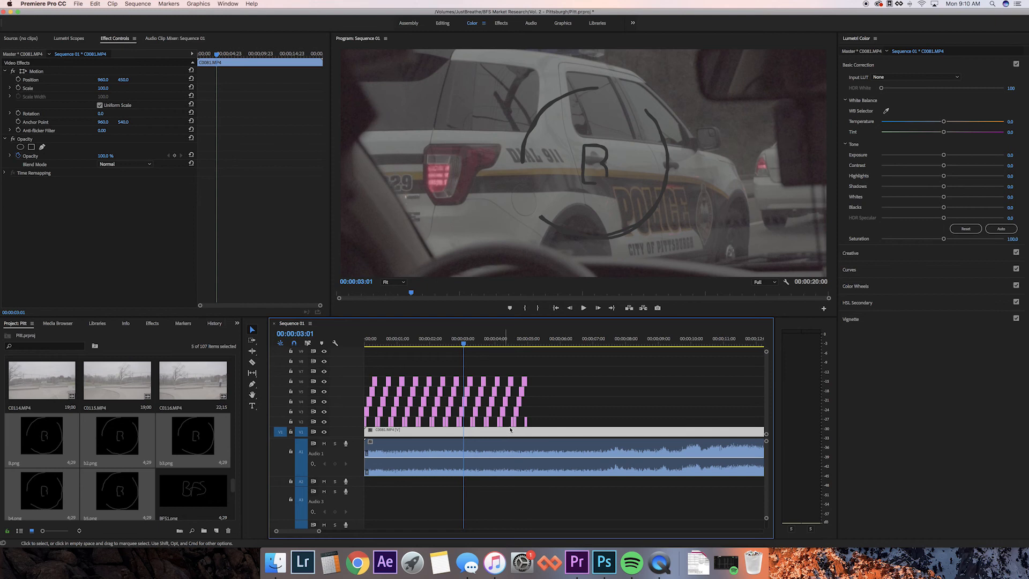
mouse_move(931, 195)
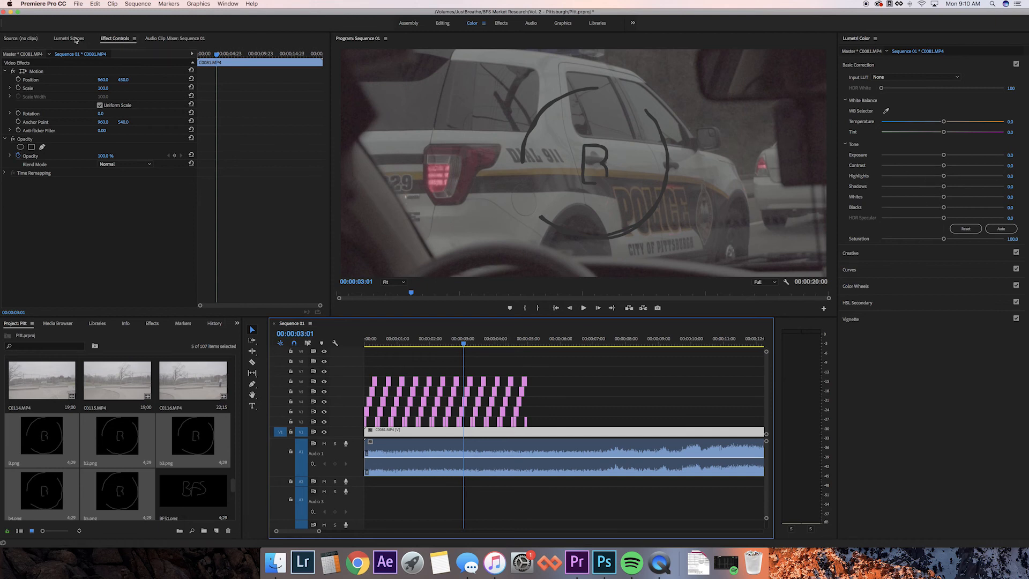
Step: Preview the scribble loop and return the playhead to the start of the sequence
left_click(398, 345)
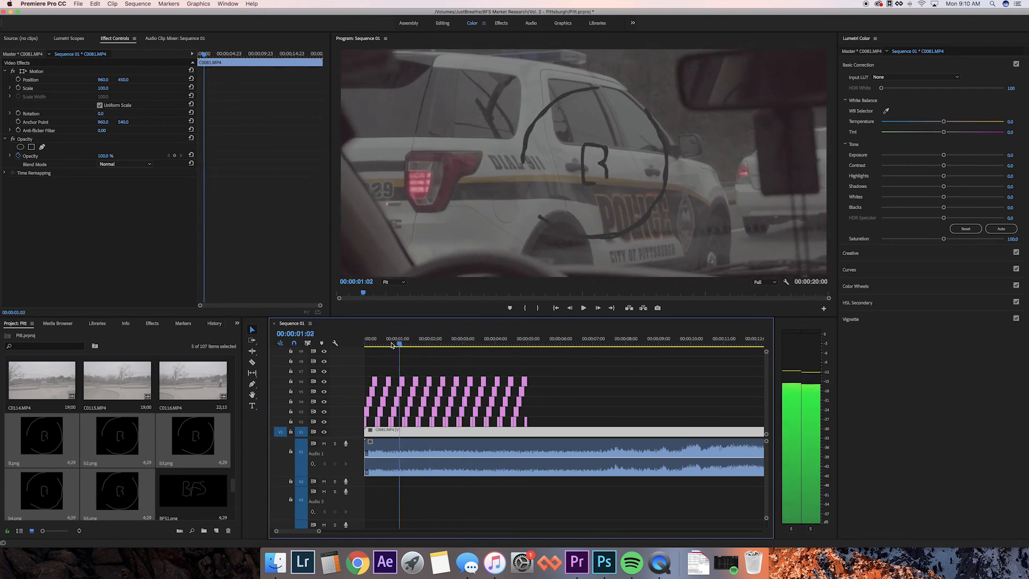
left_click(584, 308)
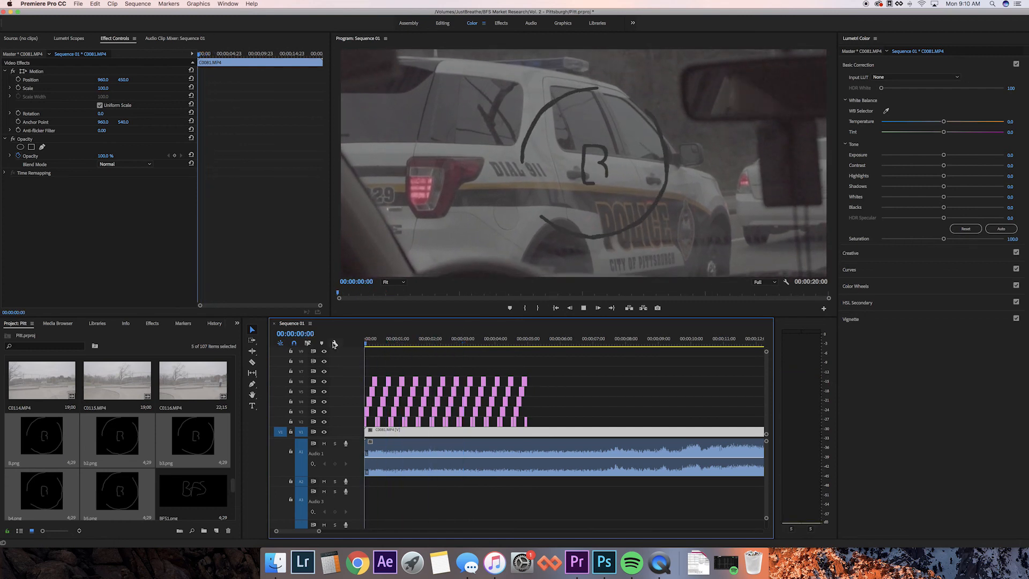